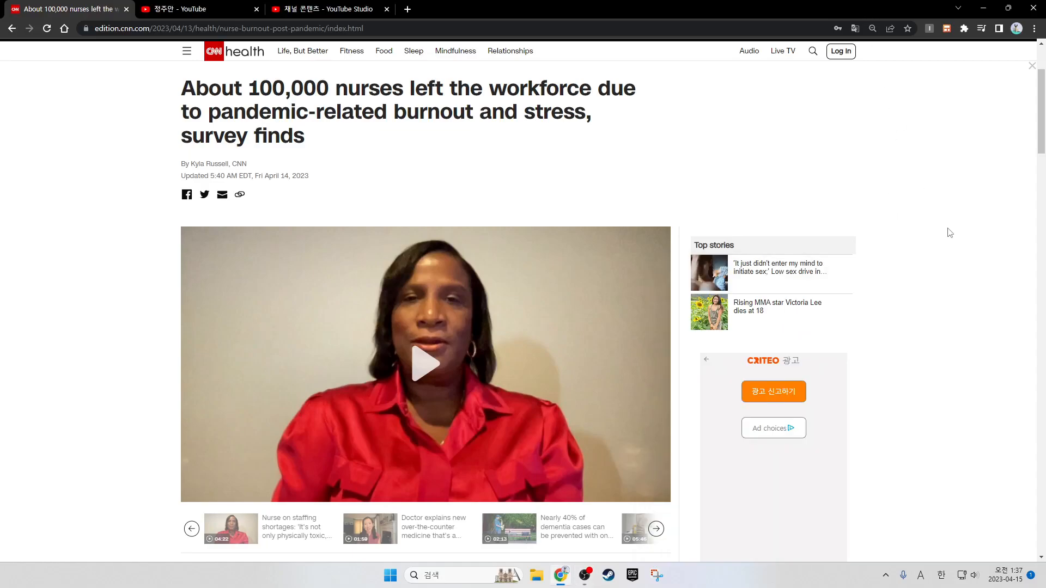
pyautogui.moveTo(960, 238)
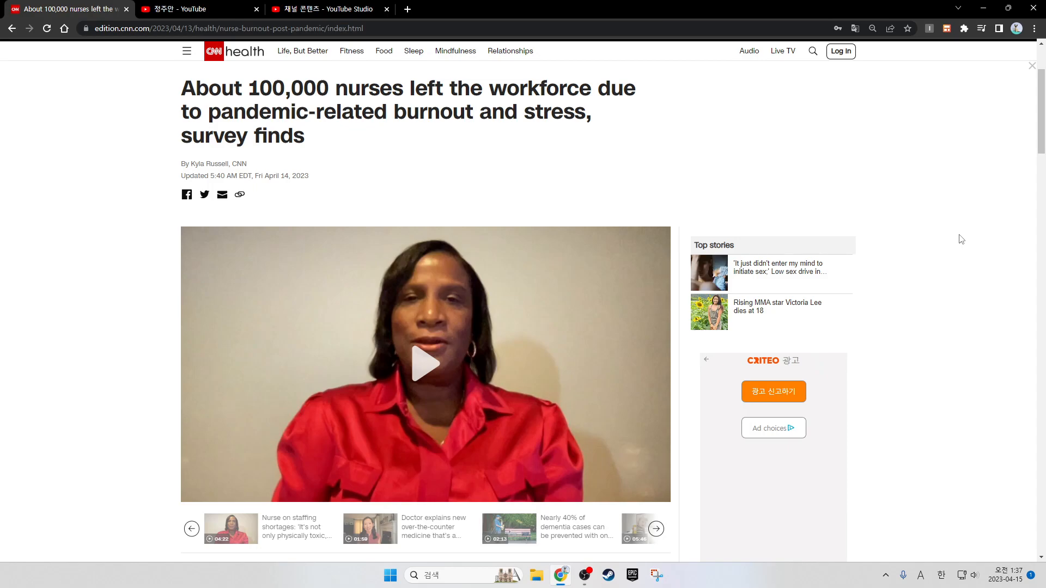
pyautogui.scroll(-3)
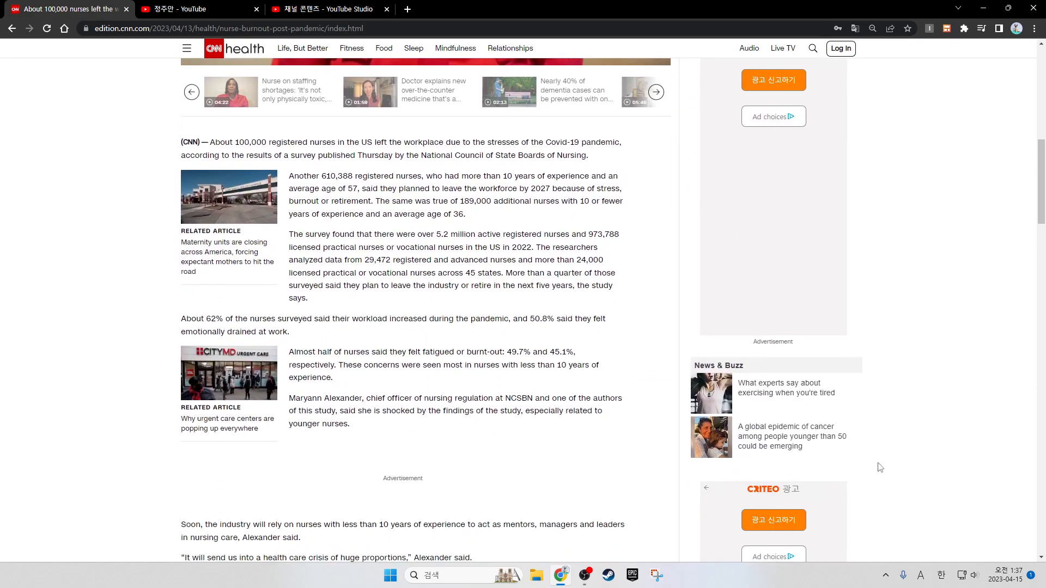
pyautogui.scroll(-3)
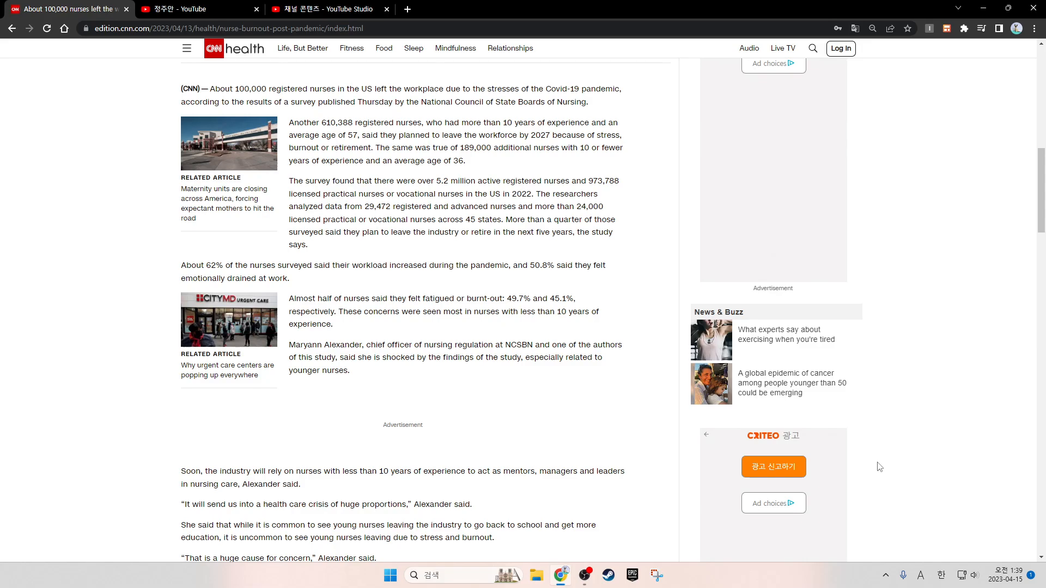
pyautogui.moveTo(638, 406)
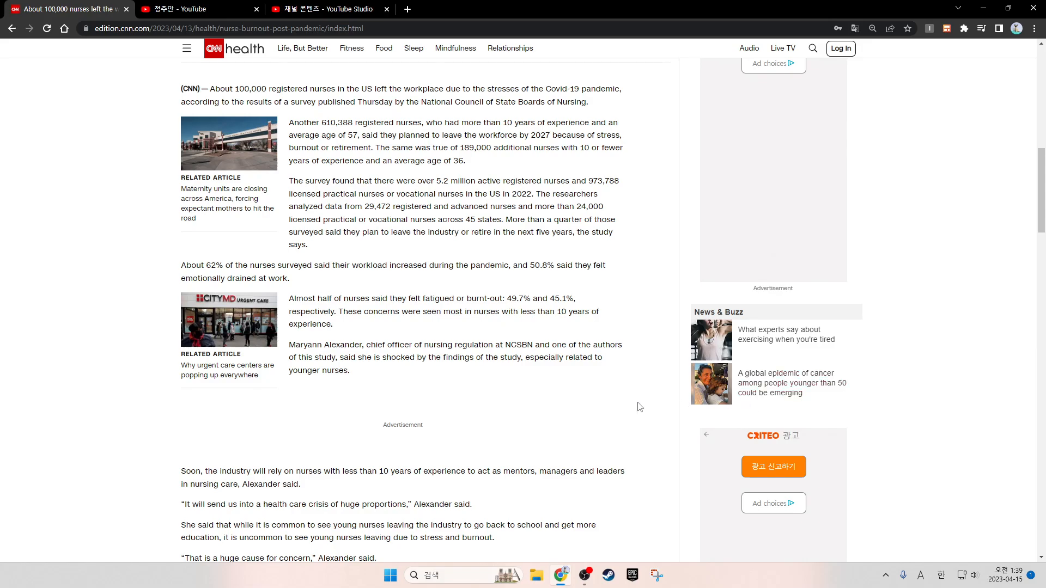
pyautogui.scroll(-3)
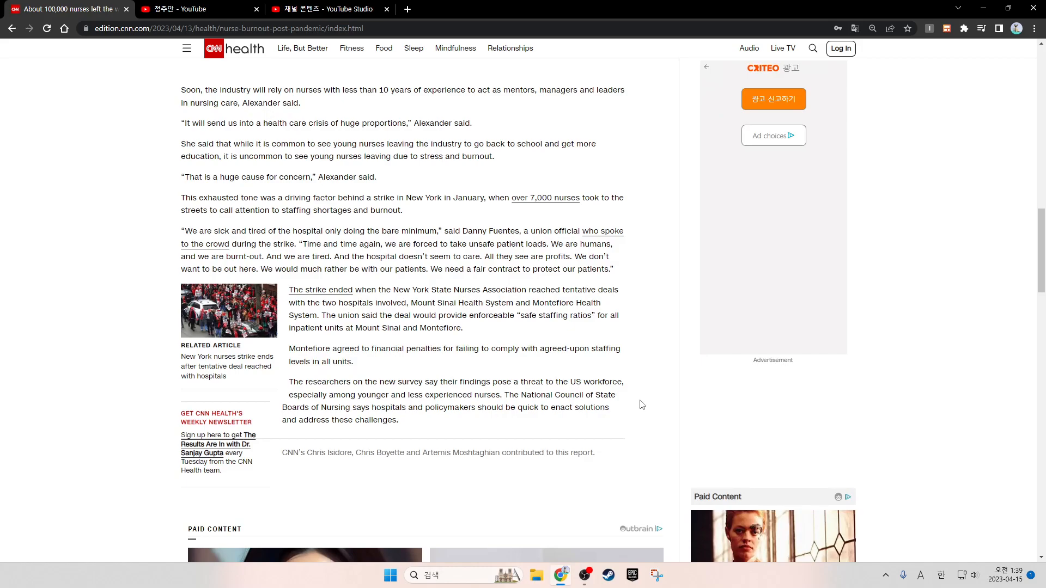